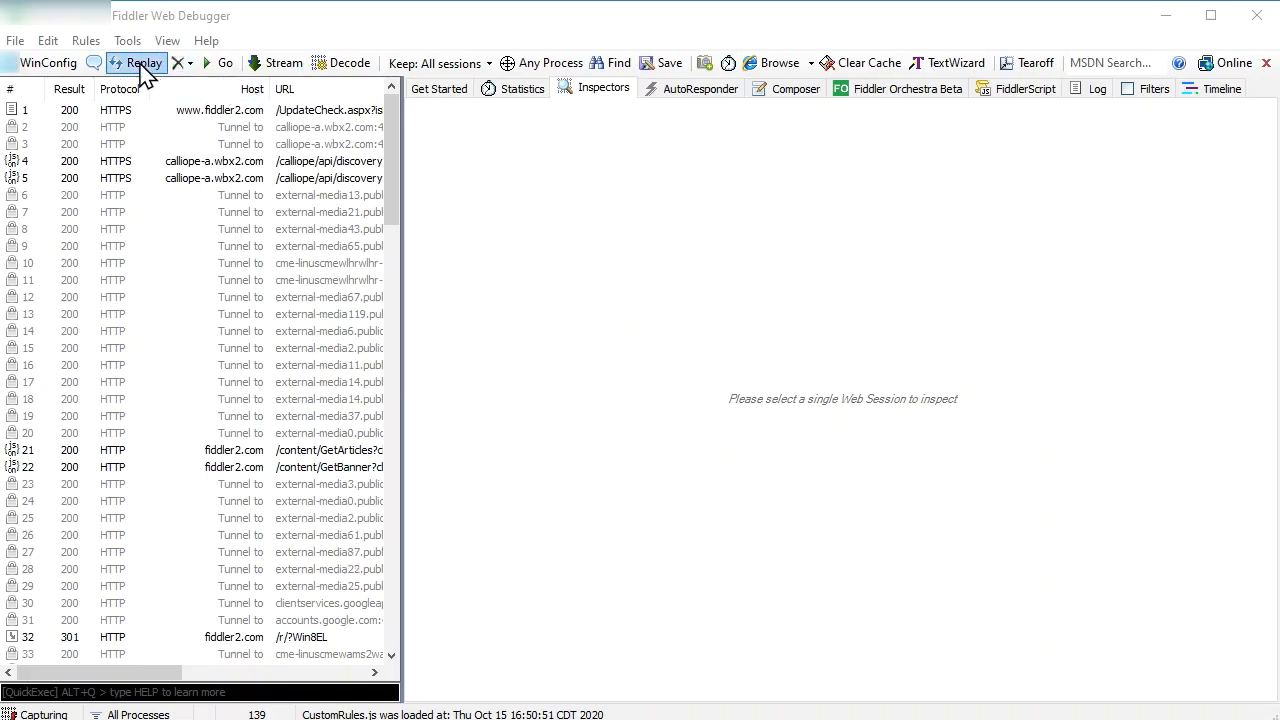
{"action": "mouse_move", "coordinate": [127, 41]}
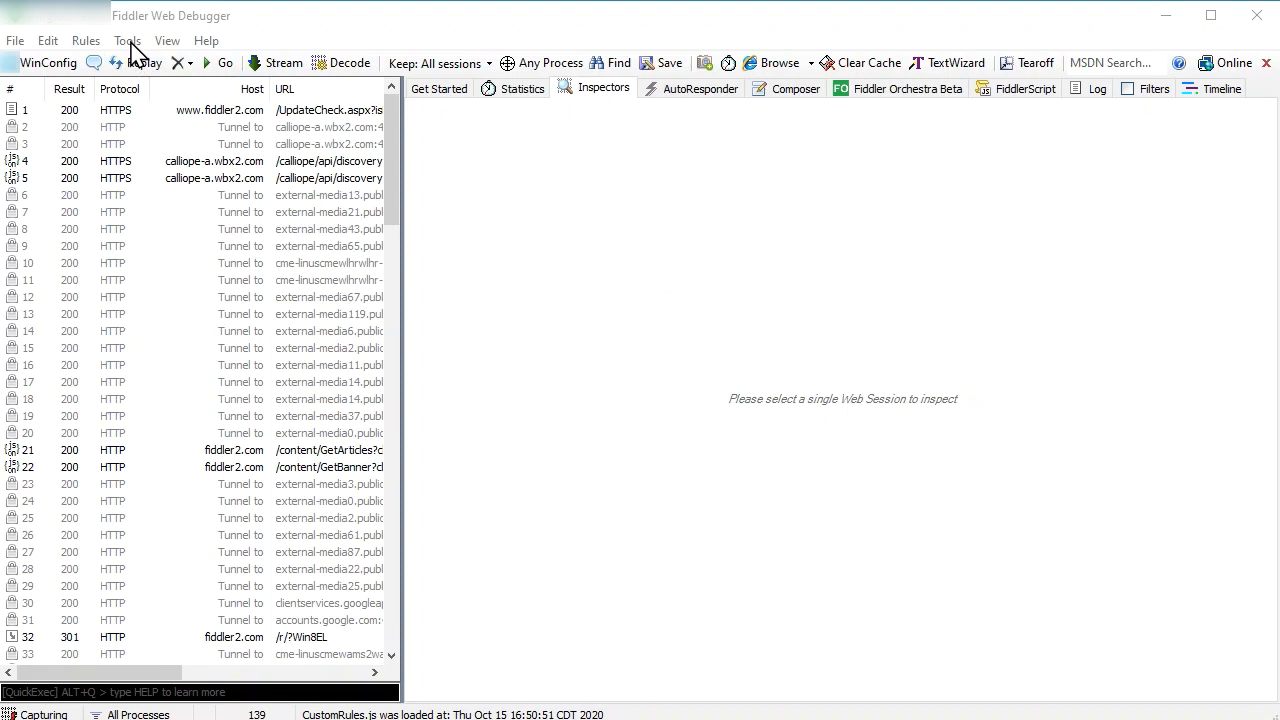
Step: In Tools > Options HTTPS tab, enable Capture HTTPS CONNECTs and Decrypt HTTPS traffic
{"action": "left_click", "coordinate": [127, 40]}
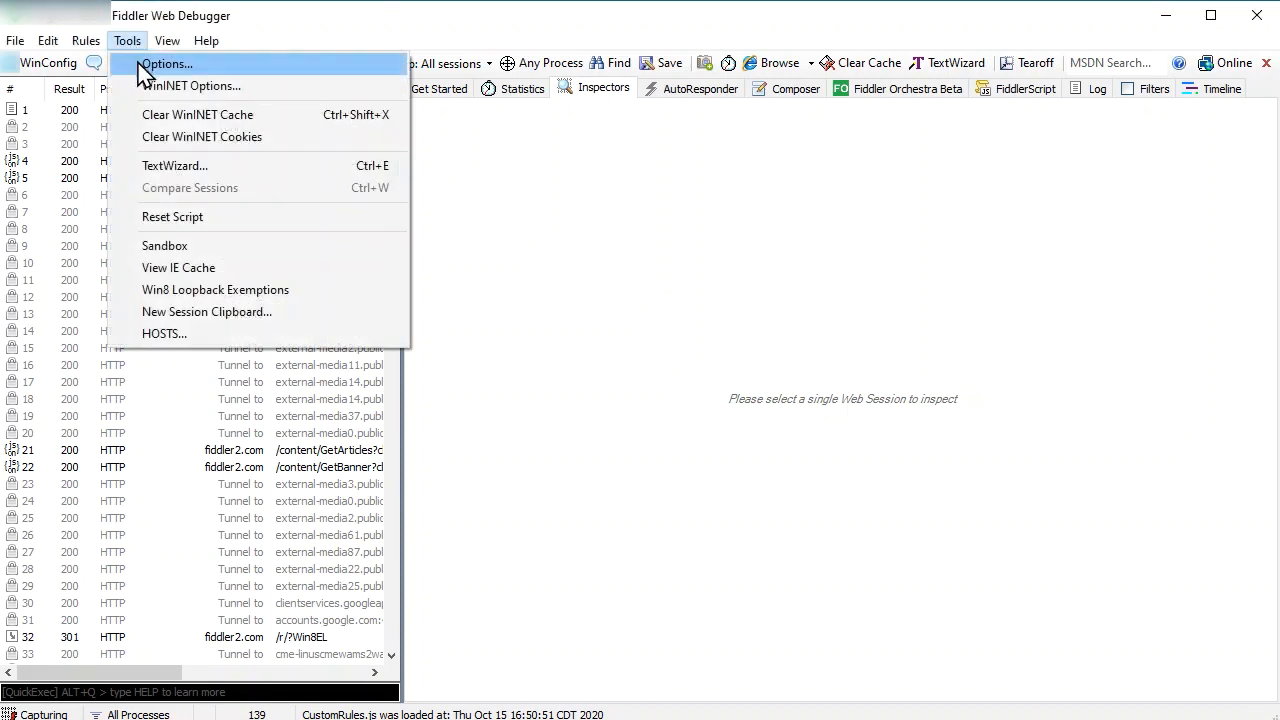
{"action": "left_click", "coordinate": [166, 64]}
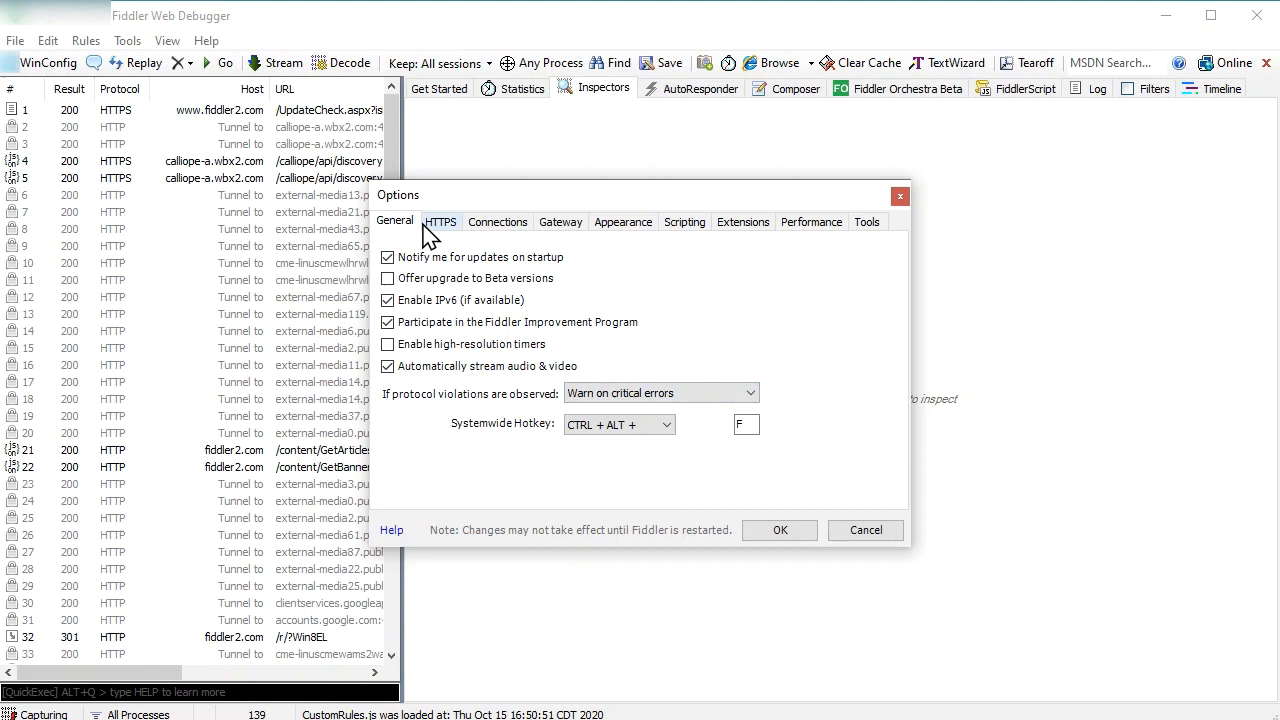
{"action": "mouse_move", "coordinate": [448, 232]}
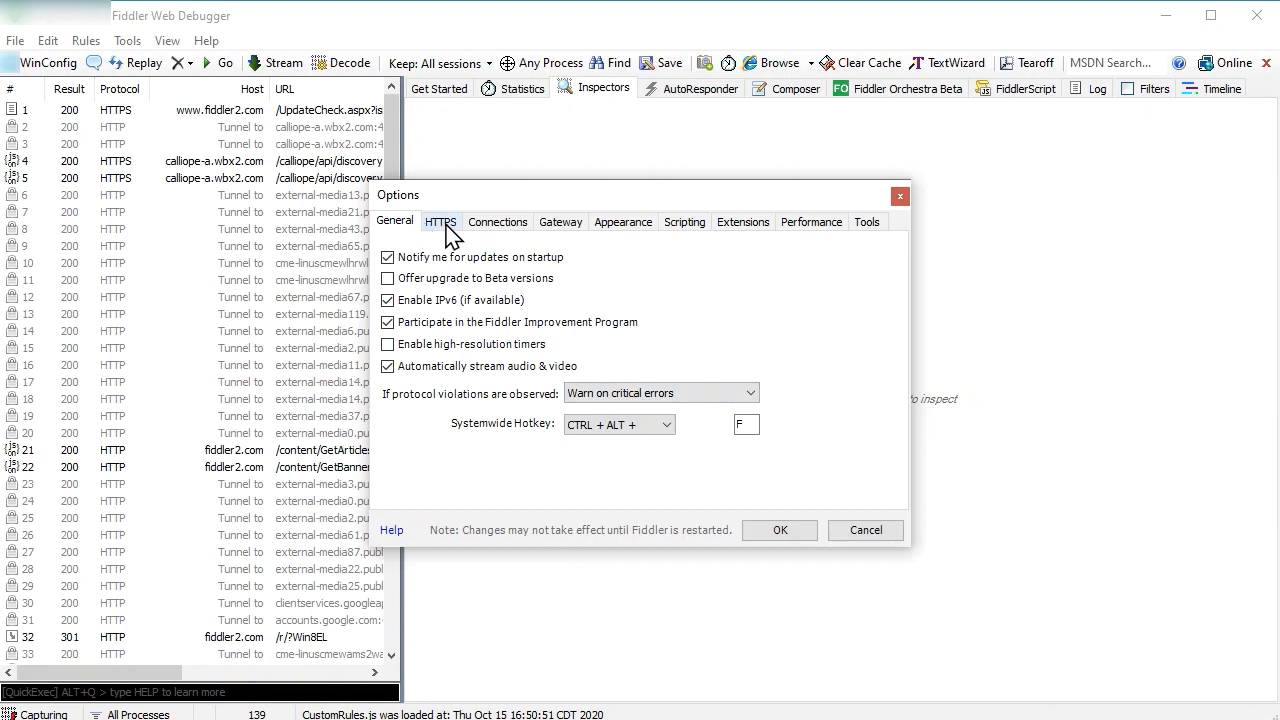
{"action": "left_click", "coordinate": [440, 221]}
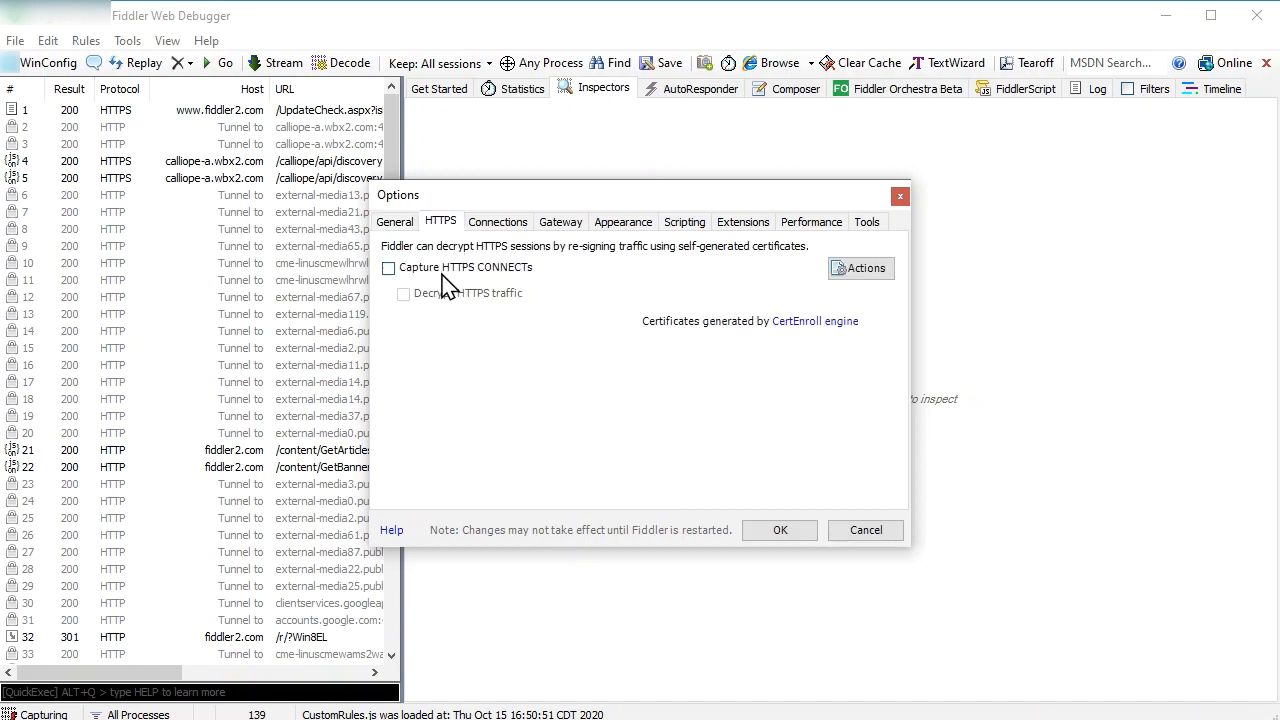
{"action": "left_click", "coordinate": [388, 267]}
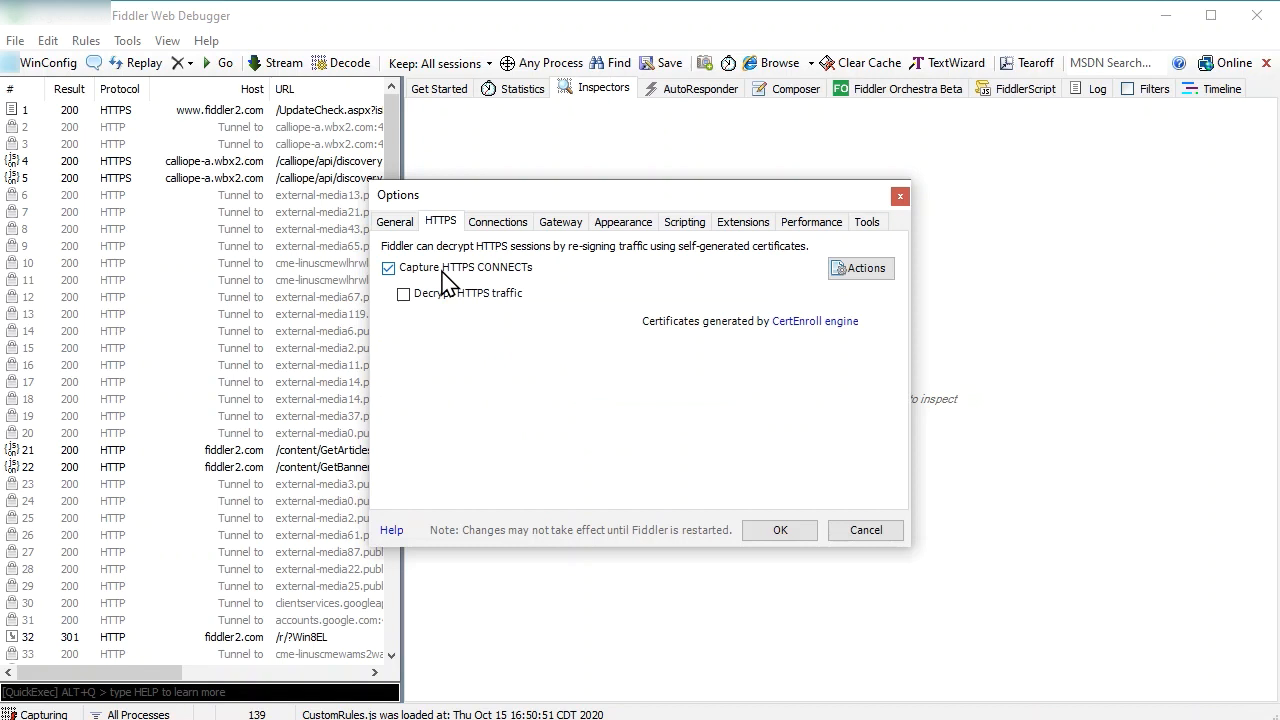
{"action": "mouse_move", "coordinate": [448, 285]}
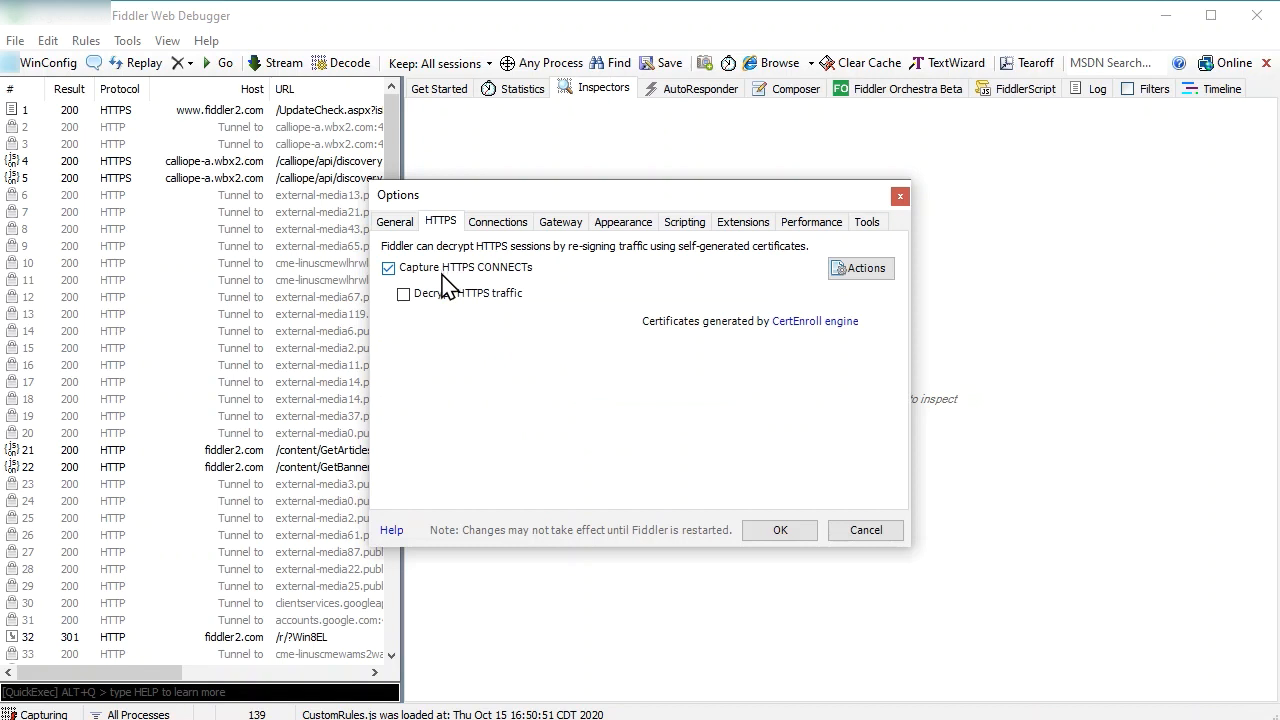
{"action": "left_click", "coordinate": [403, 293]}
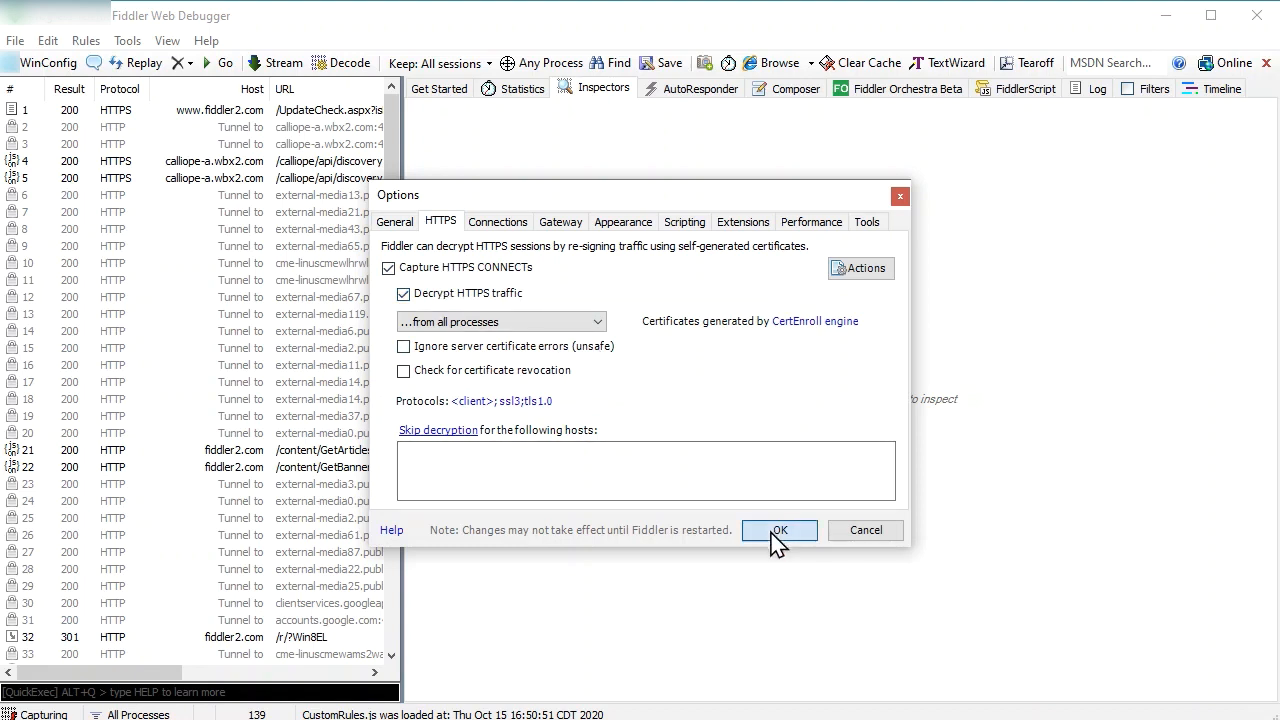
{"action": "left_click", "coordinate": [779, 530]}
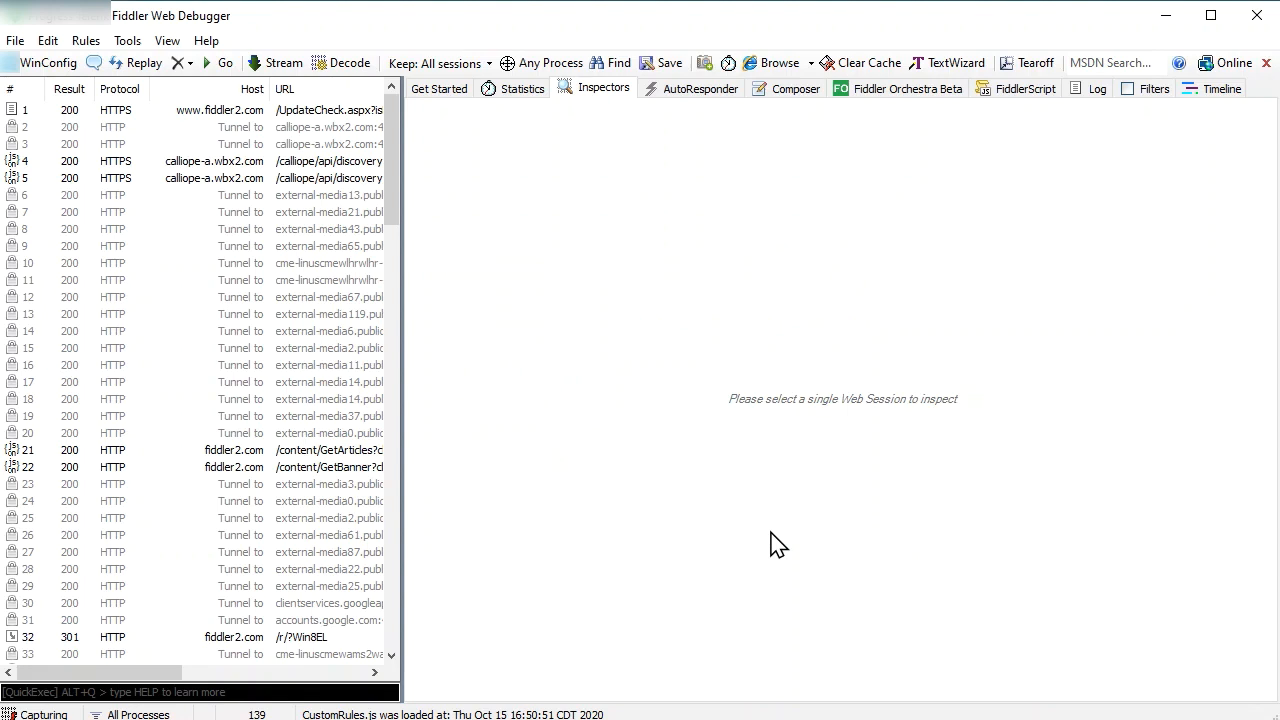
{"action": "mouse_move", "coordinate": [525, 265]}
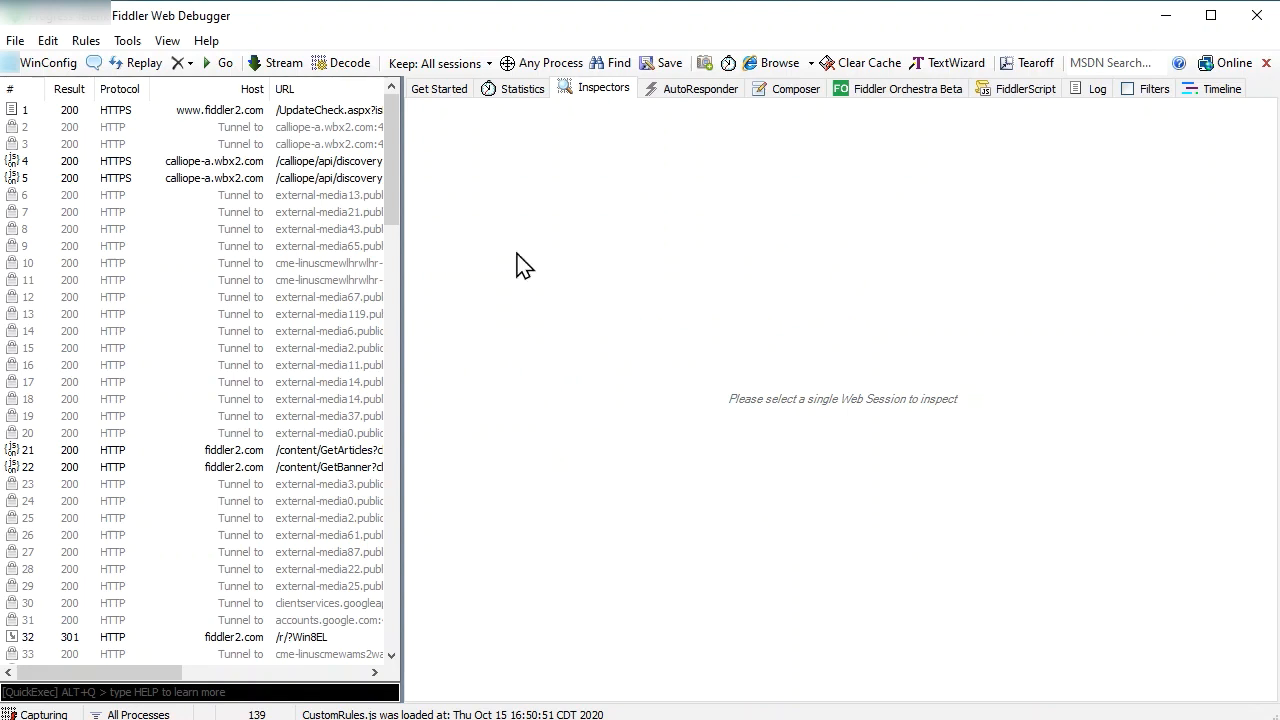
Step: Remove all sessions from Fiddler's session list via the Remove dropdown
{"action": "left_click", "coordinate": [190, 63]}
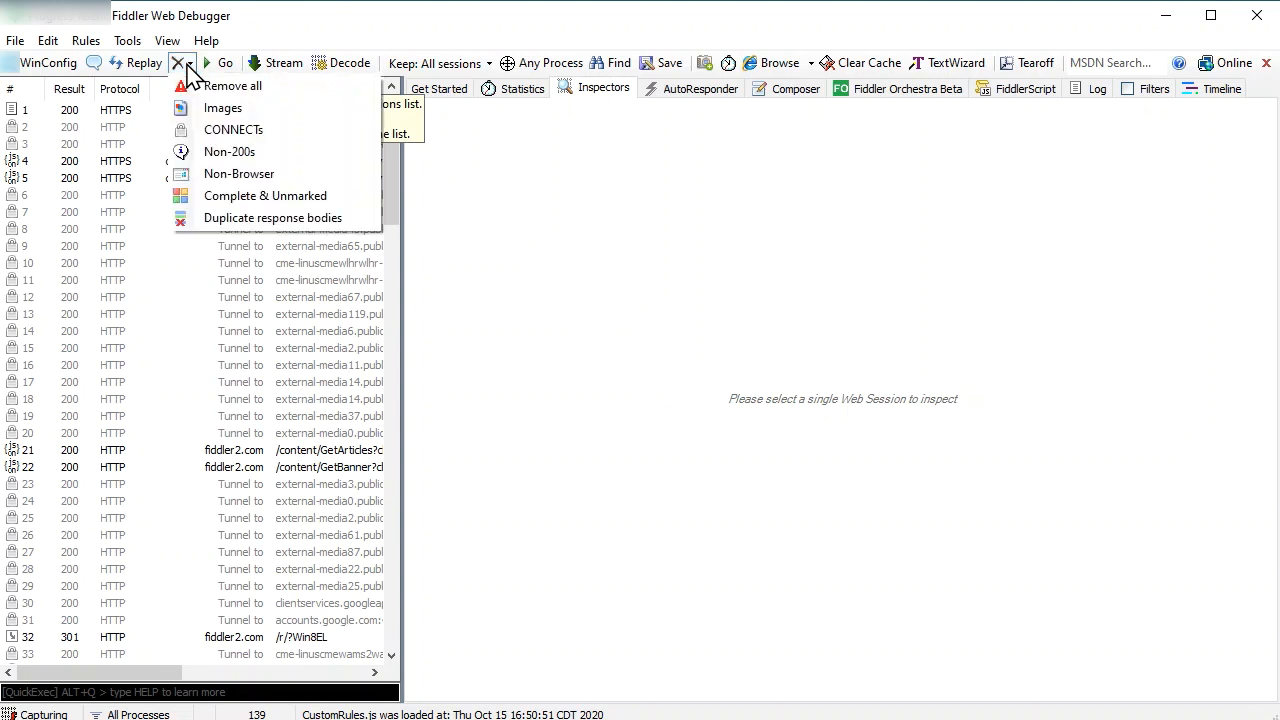
{"action": "left_click", "coordinate": [182, 63]}
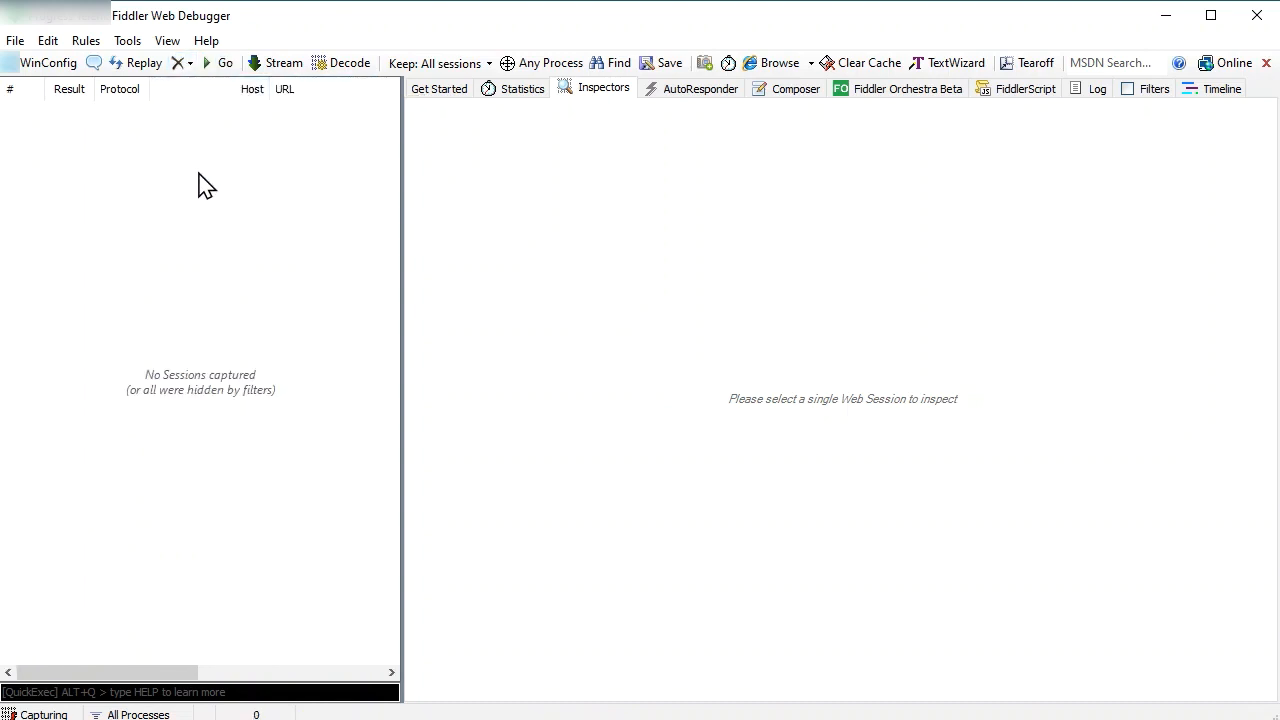
{"action": "mouse_move", "coordinate": [240, 220]}
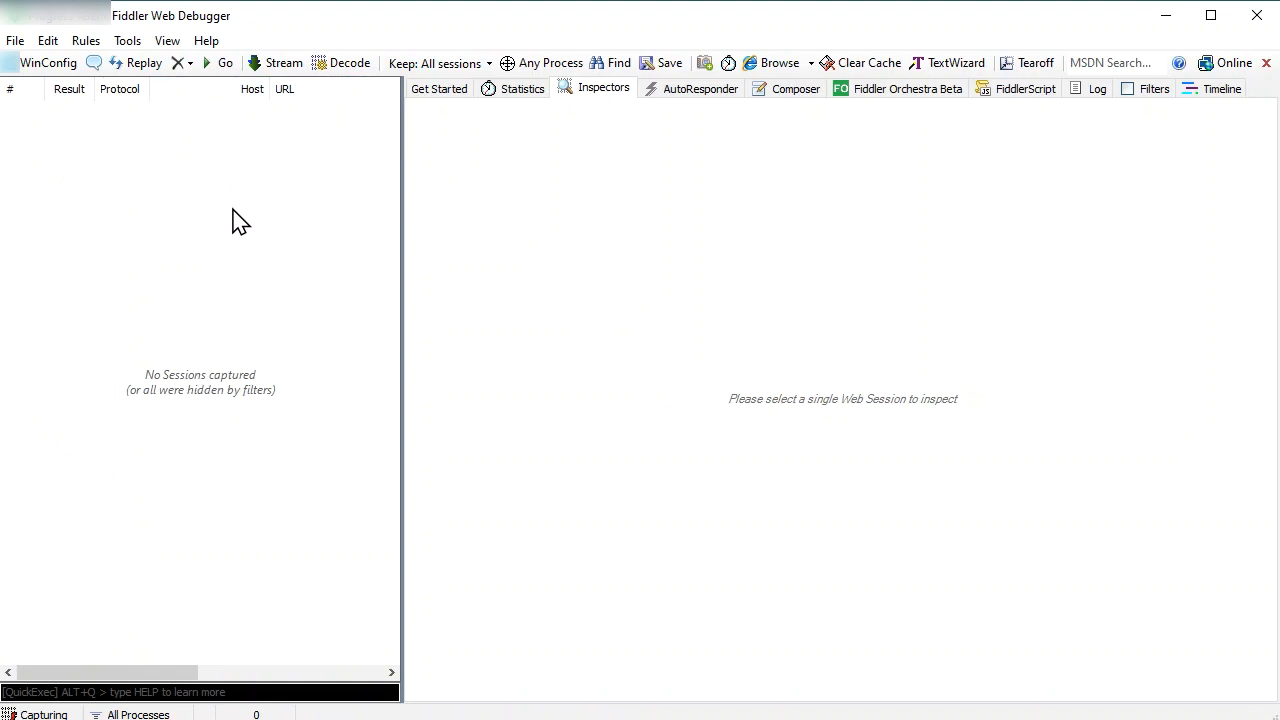
{"action": "mouse_move", "coordinate": [387, 248]}
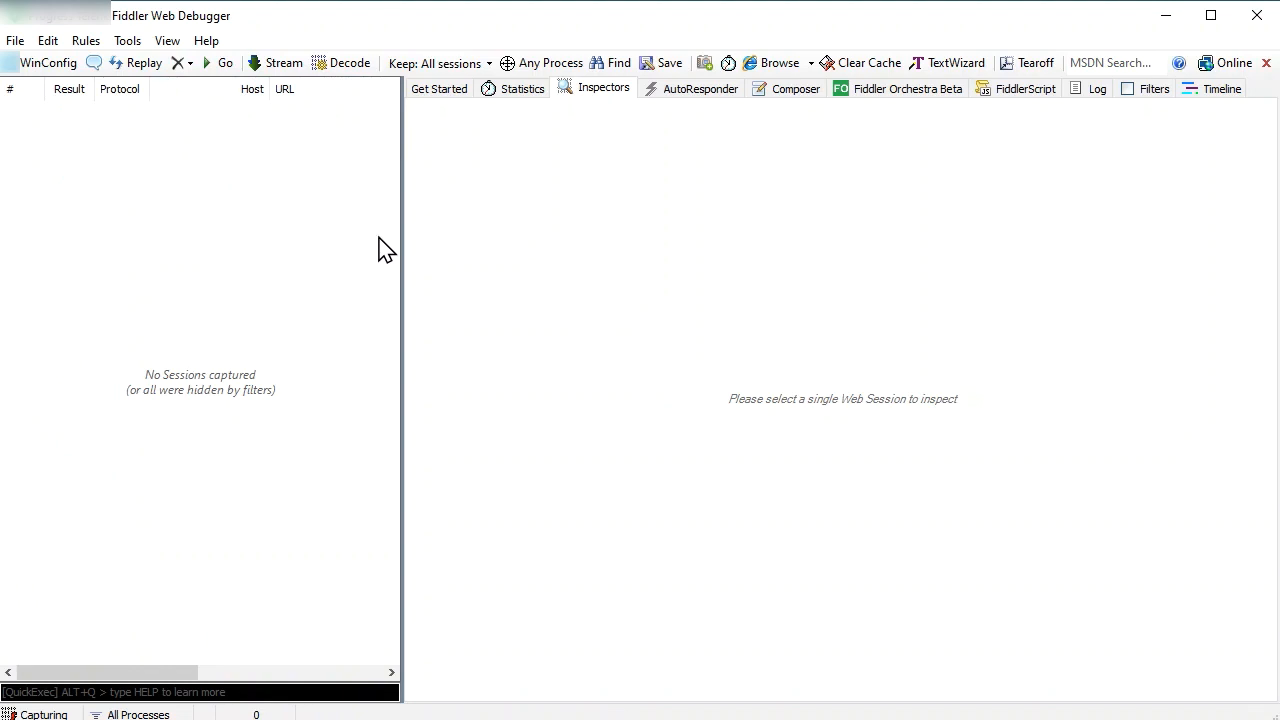
{"action": "mouse_move", "coordinate": [525, 277]}
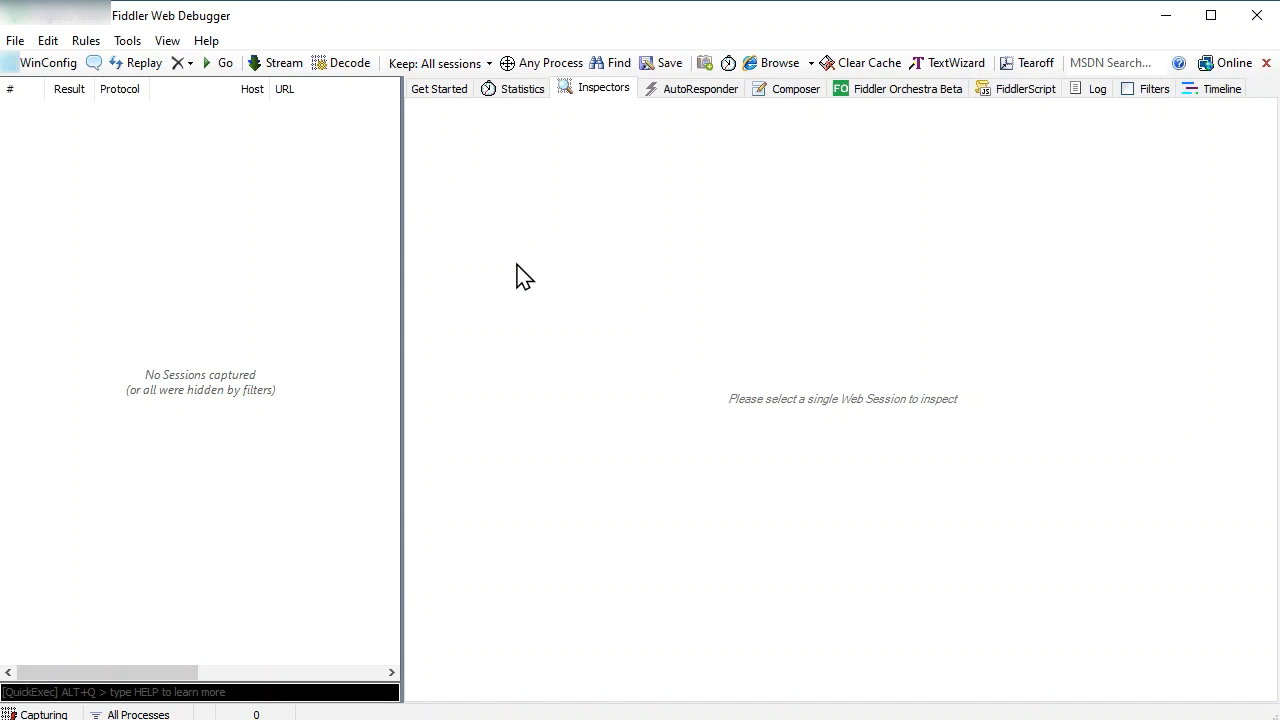
{"action": "mouse_move", "coordinate": [522, 362]}
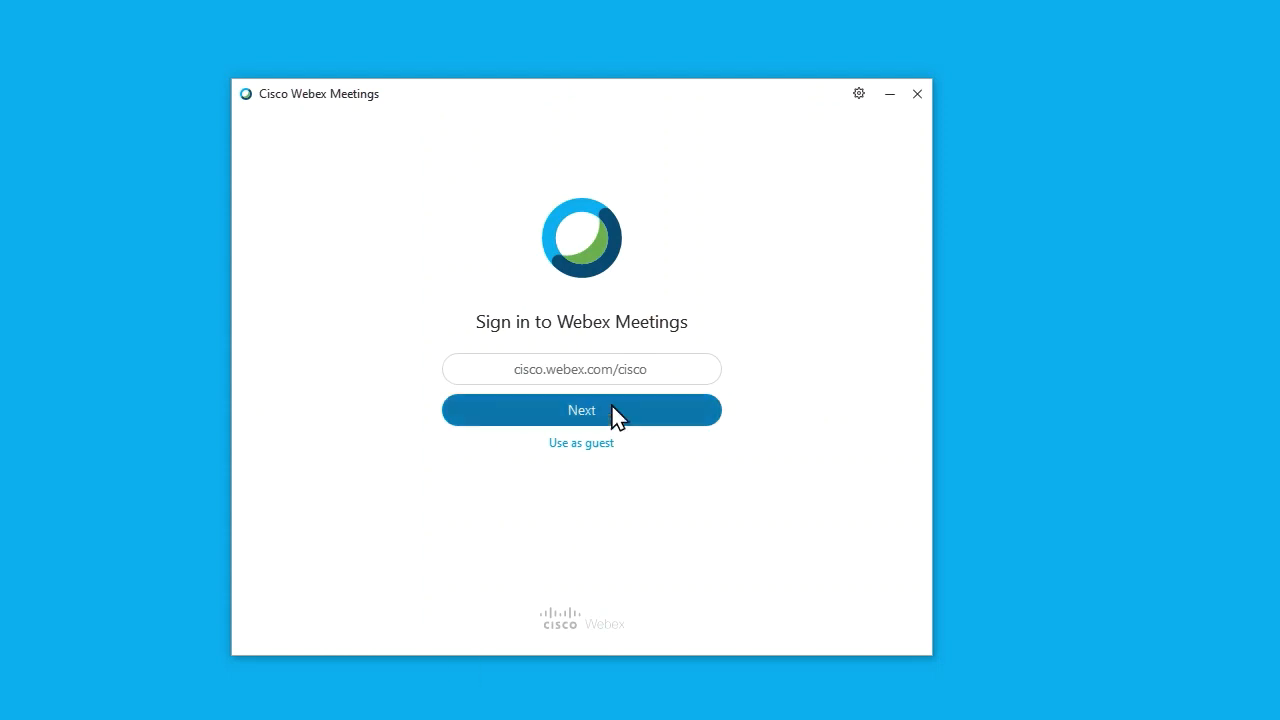
Step: Continue past the Webex site address, then submit username and password to log in
{"action": "left_click", "coordinate": [581, 410]}
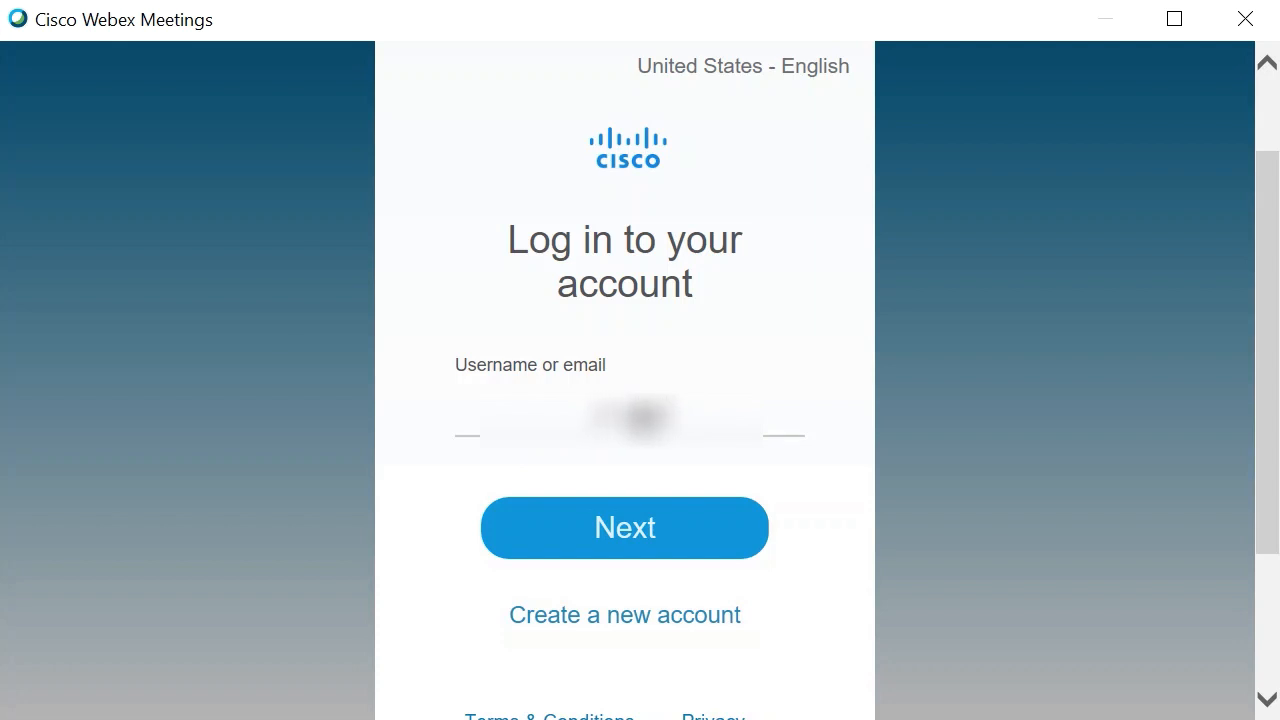
{"action": "mouse_move", "coordinate": [651, 522]}
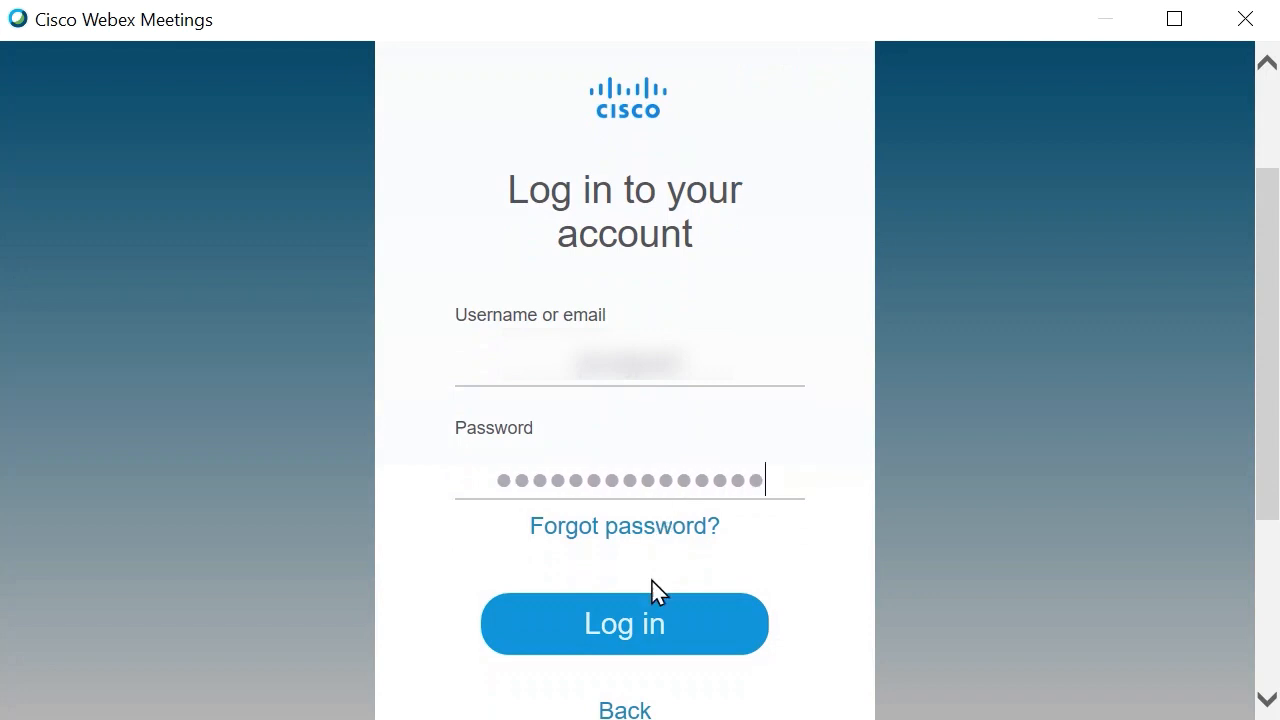
{"action": "left_click", "coordinate": [624, 623]}
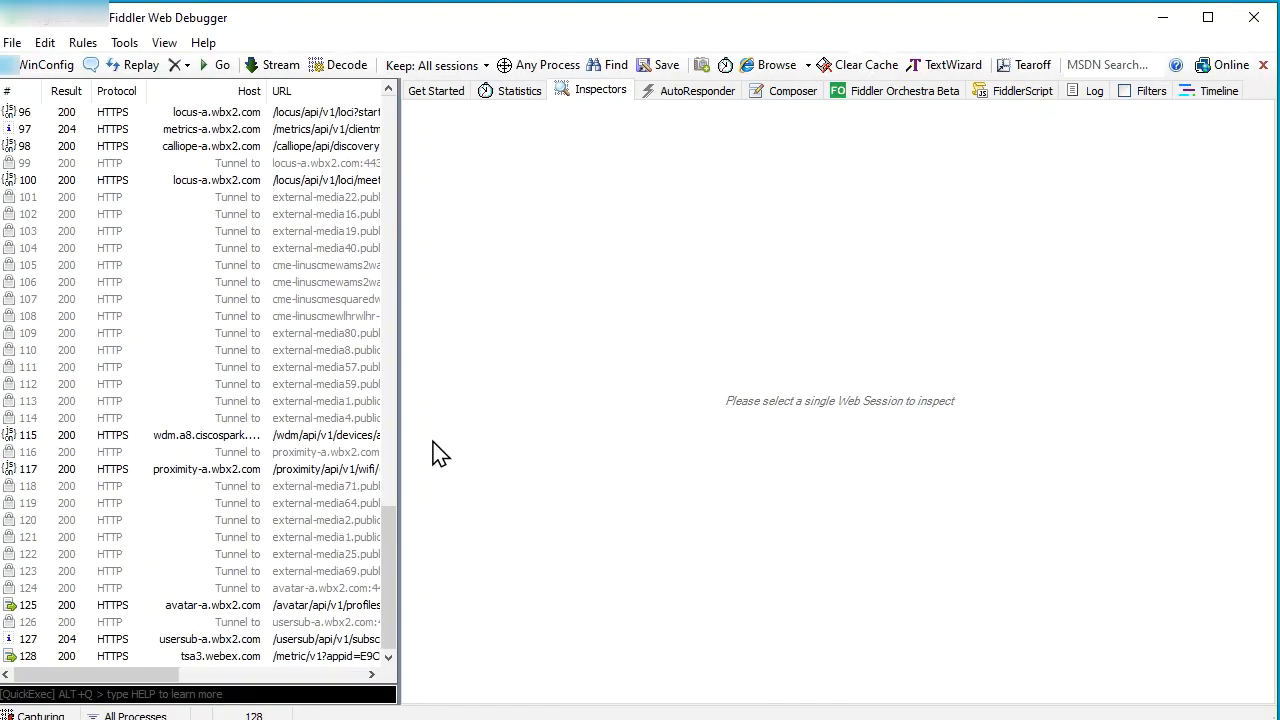
{"action": "mouse_move", "coordinate": [218, 110]}
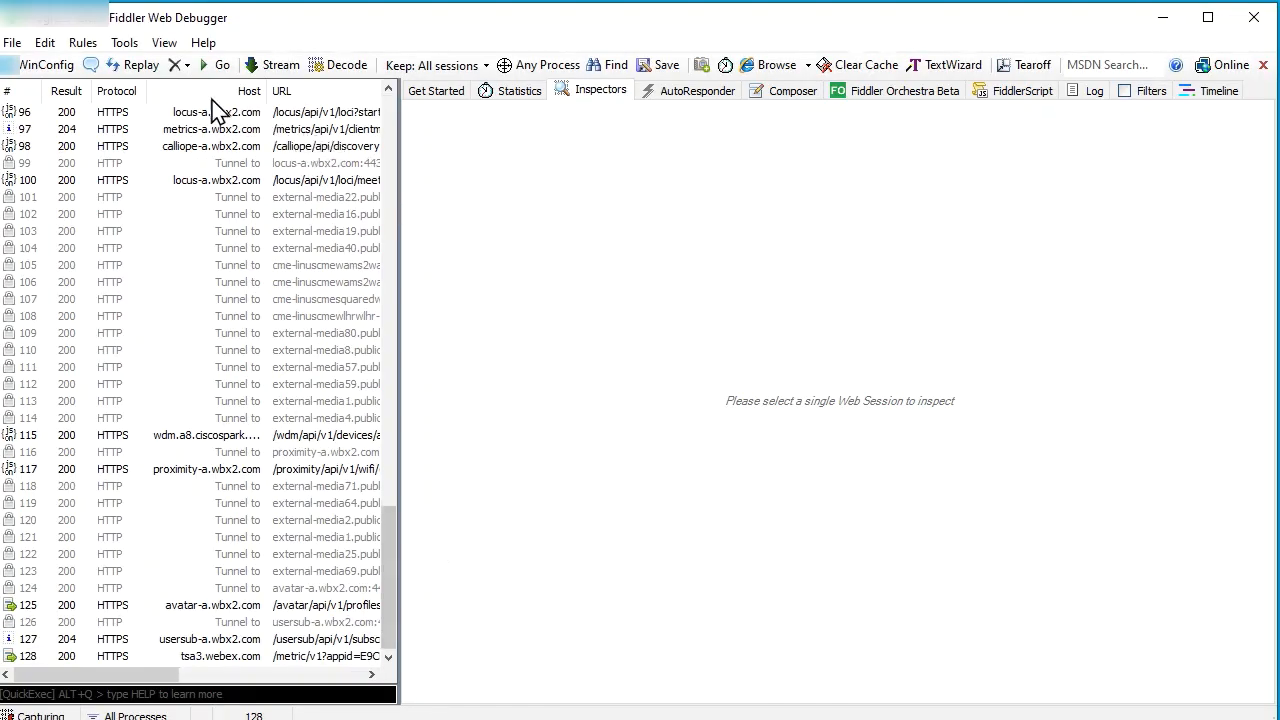
Step: Save all captured sessions as the archive Logs_fiddler.saz
{"action": "left_click", "coordinate": [12, 42]}
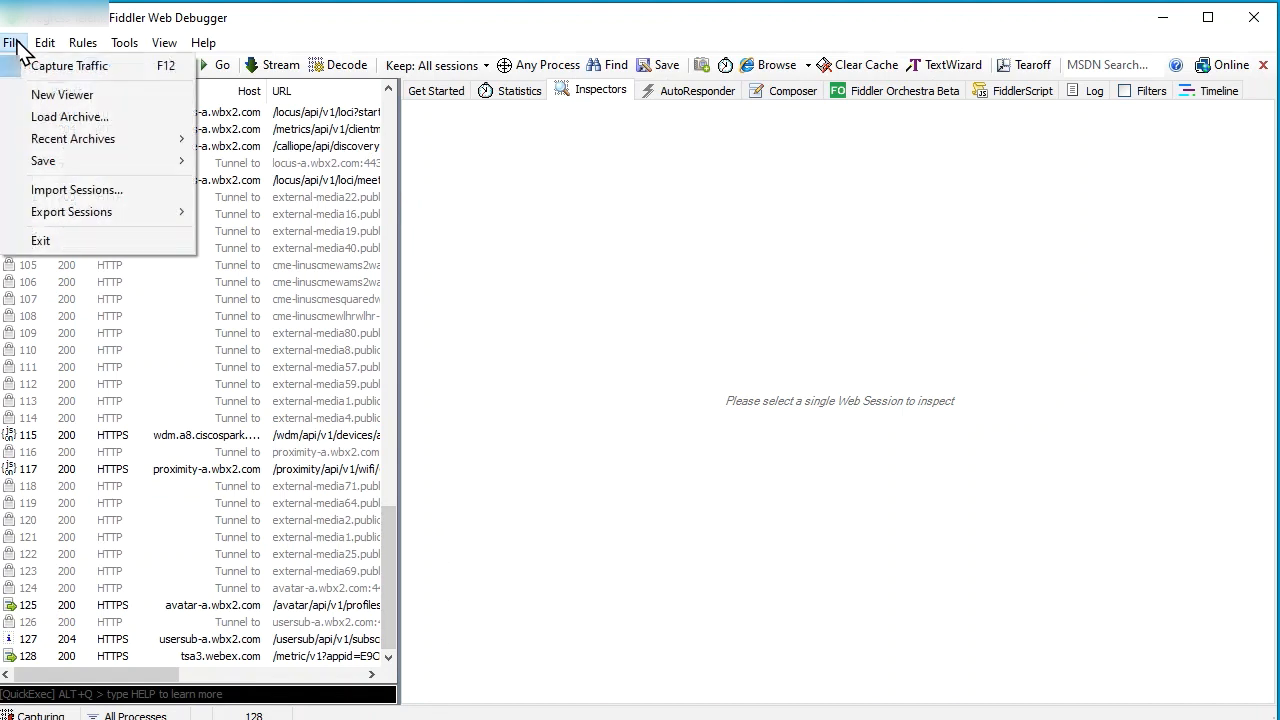
{"action": "mouse_move", "coordinate": [43, 161]}
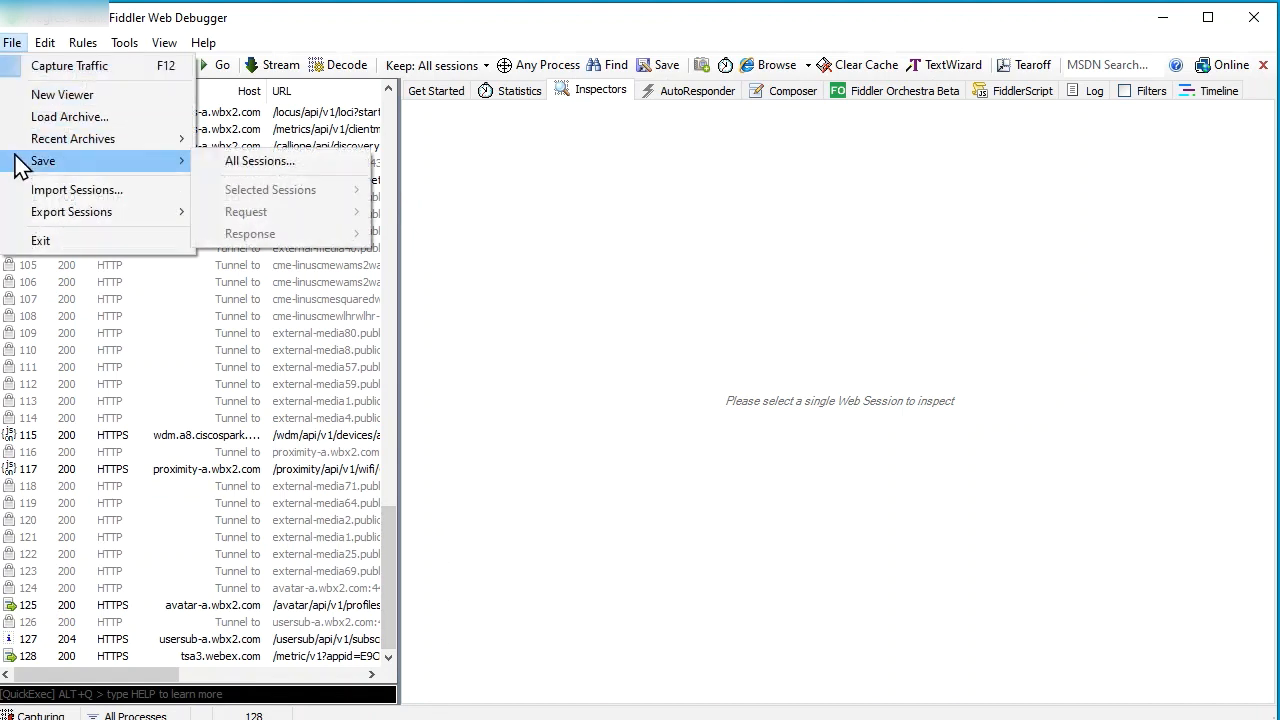
{"action": "mouse_move", "coordinate": [260, 161]}
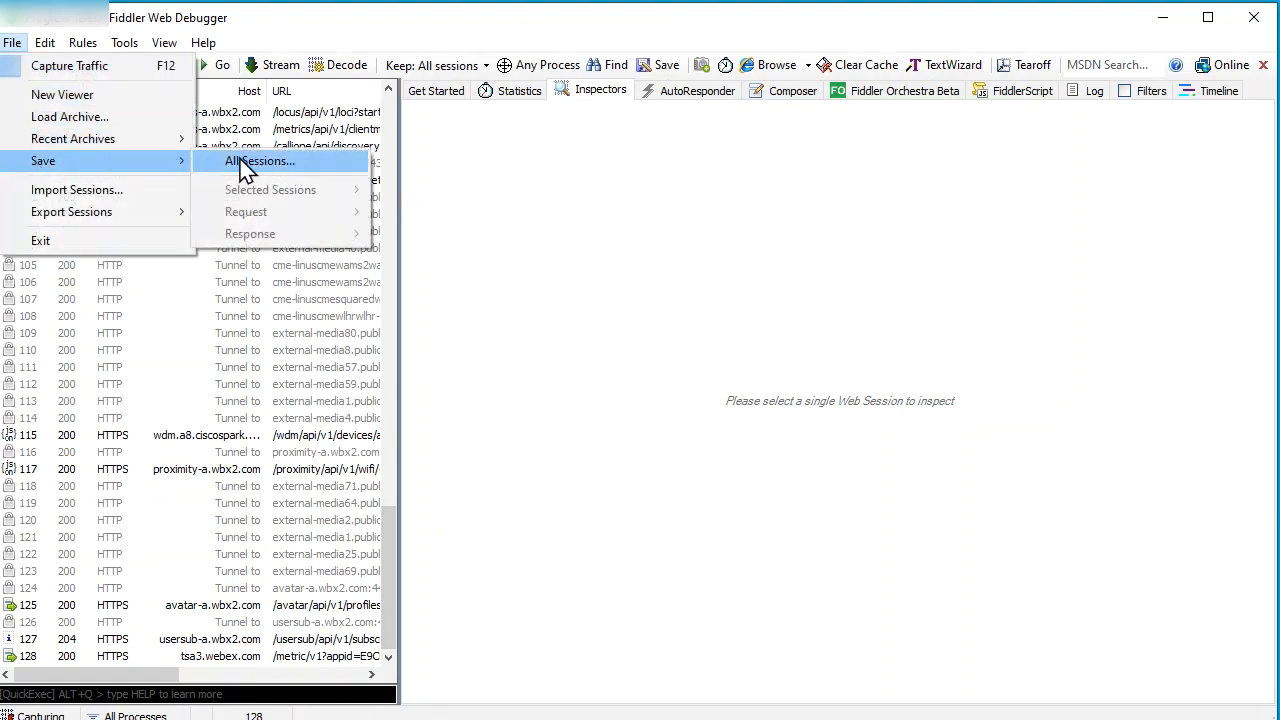
{"action": "left_click", "coordinate": [262, 161]}
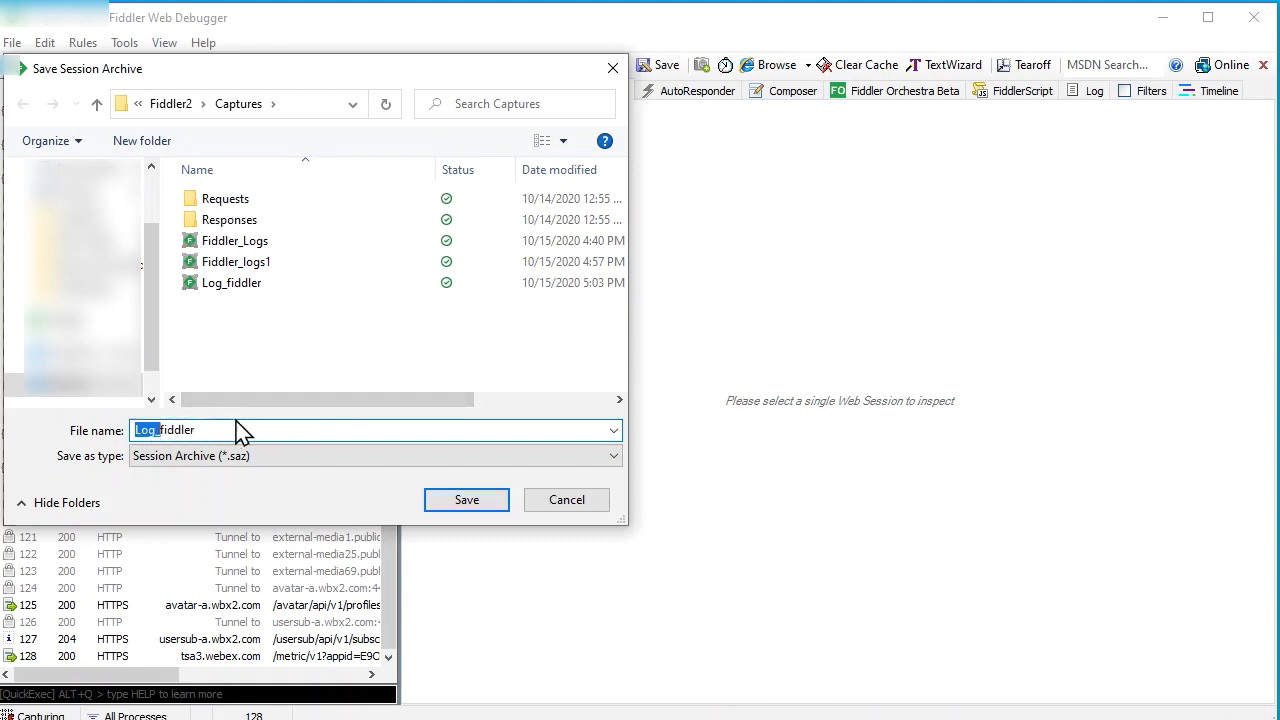
{"action": "type", "text": "L"}
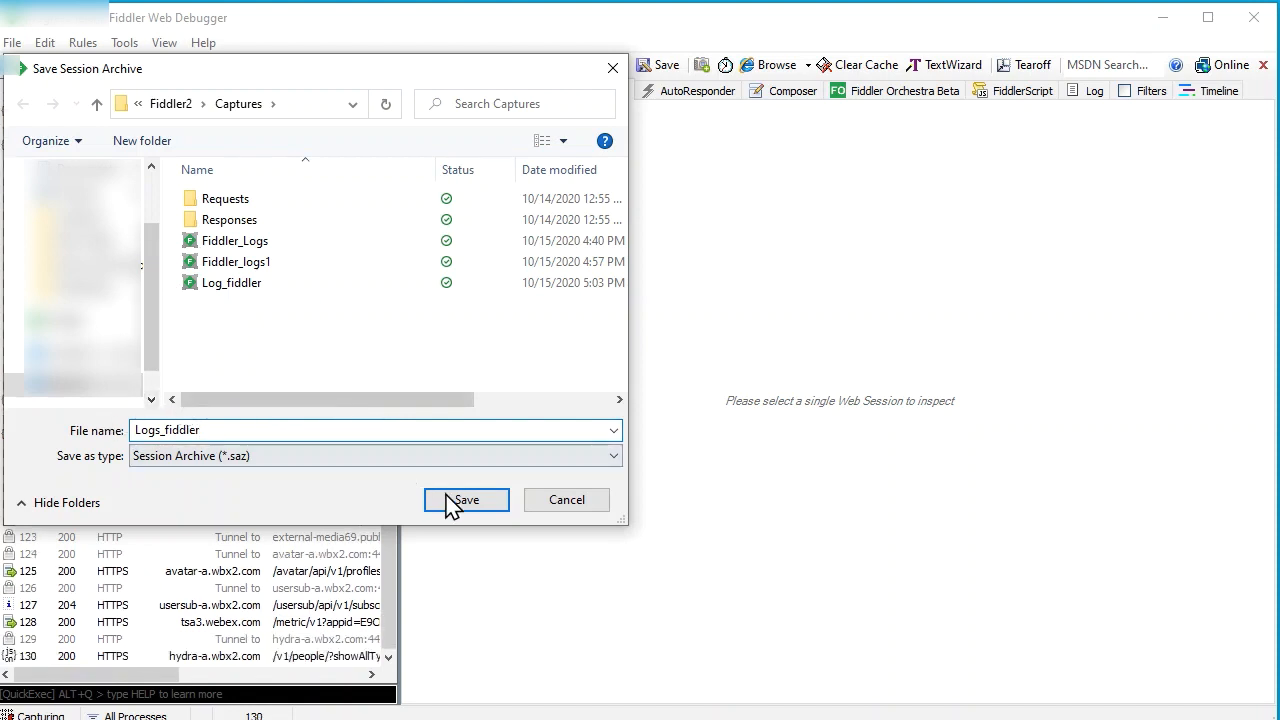
{"action": "left_click", "coordinate": [465, 500]}
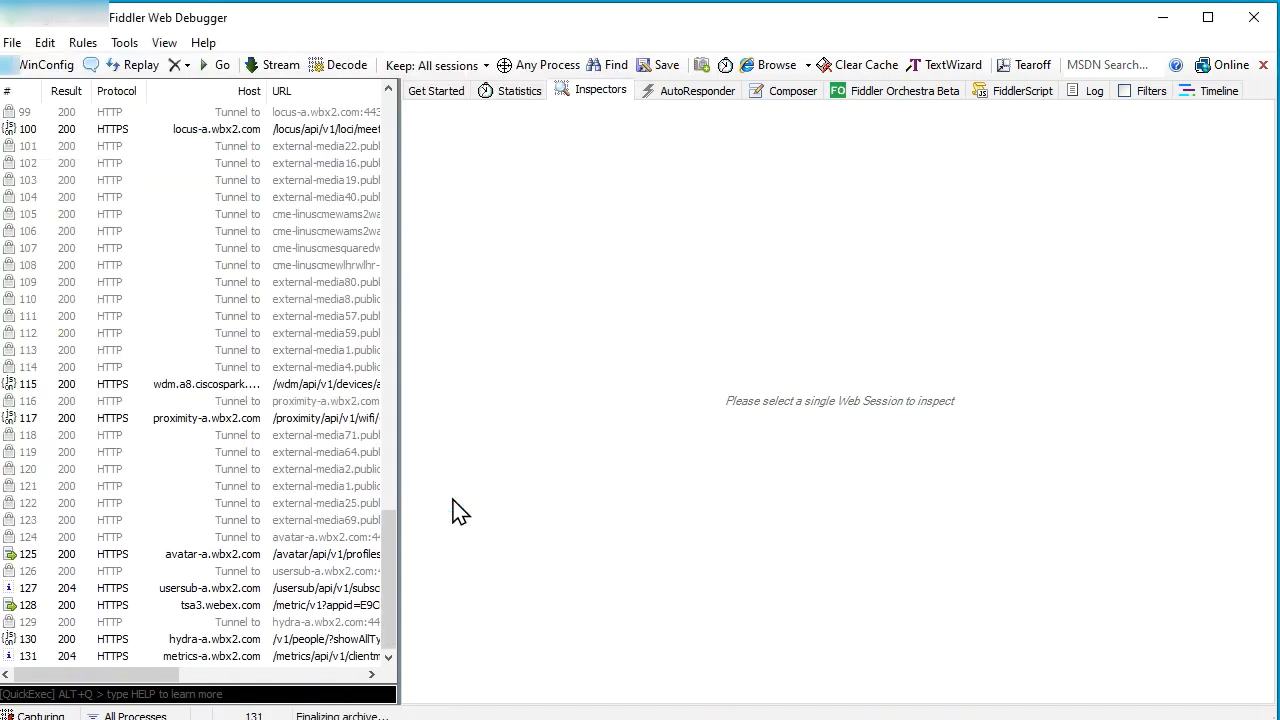